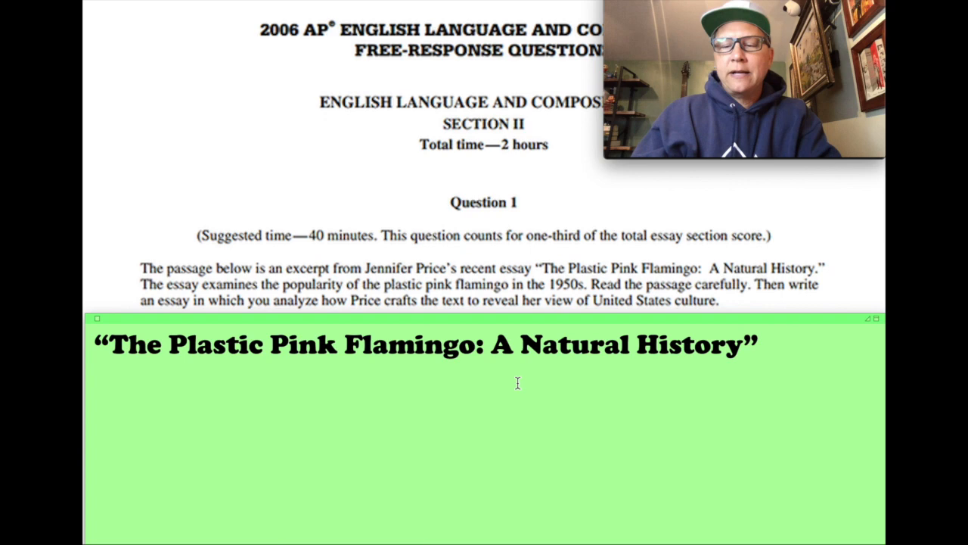
# Step: Type '>image or view or interpretation of what US culture was like: what rhetorical choices does Price make to paint a picture of the culture?'
pyautogui.write('>image')
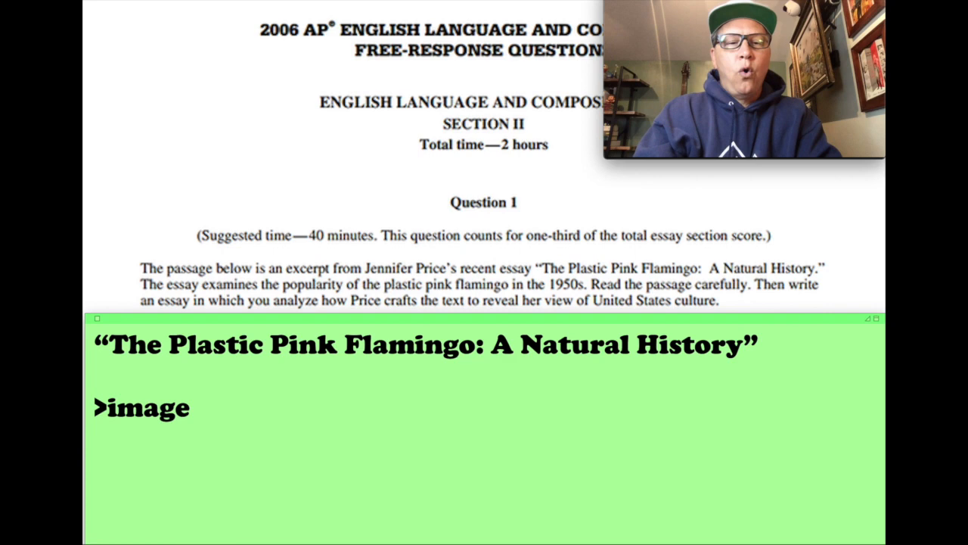
pyautogui.write('or view')
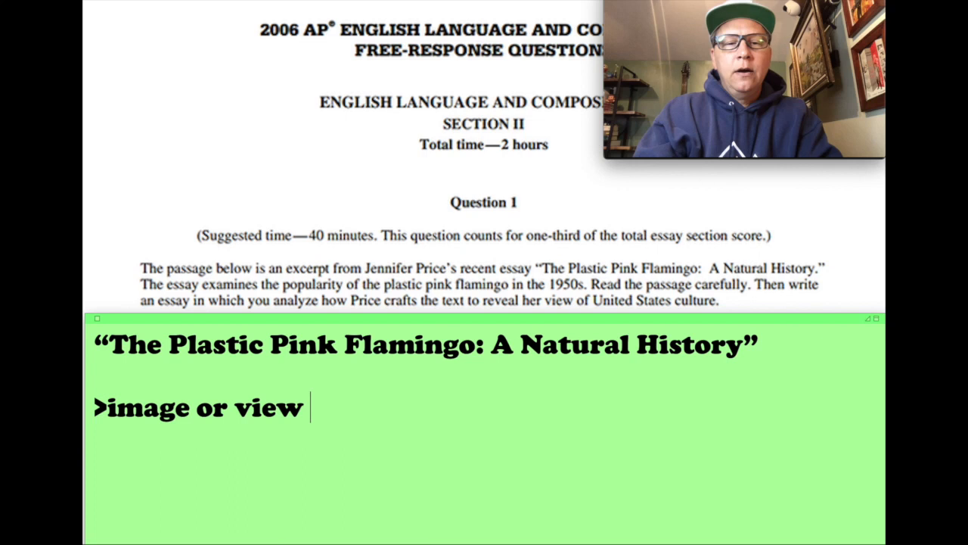
pyautogui.write('or interpretation of what')
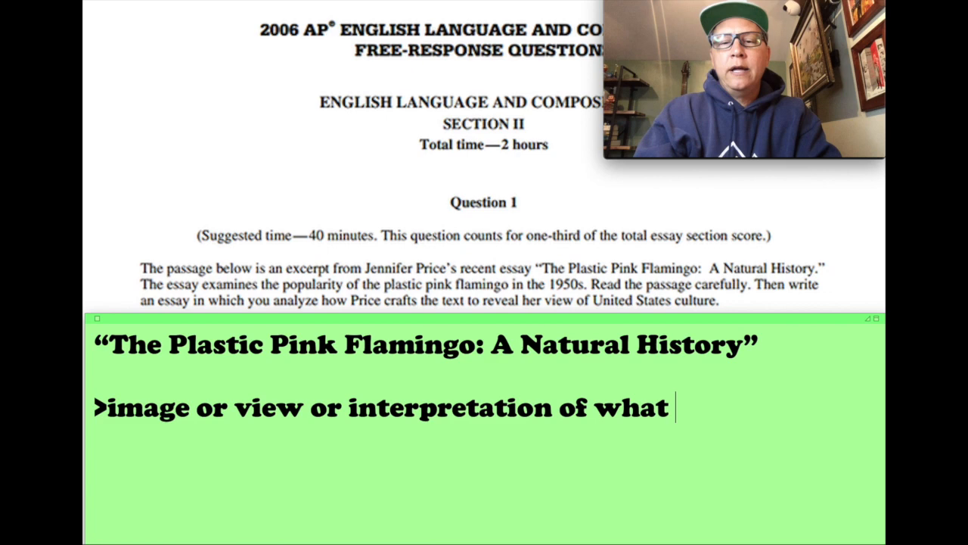
pyautogui.write('US culture was like')
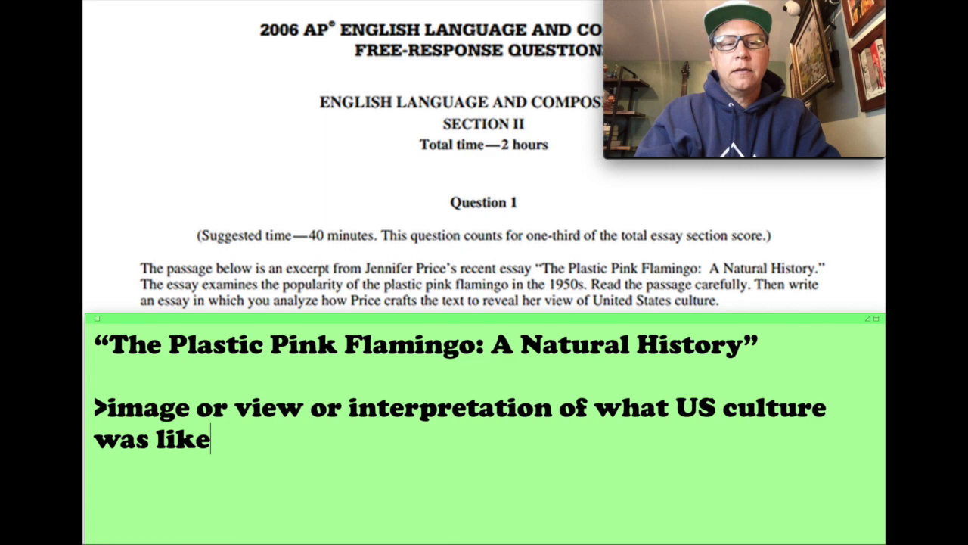
pyautogui.write(': what rhetorical')
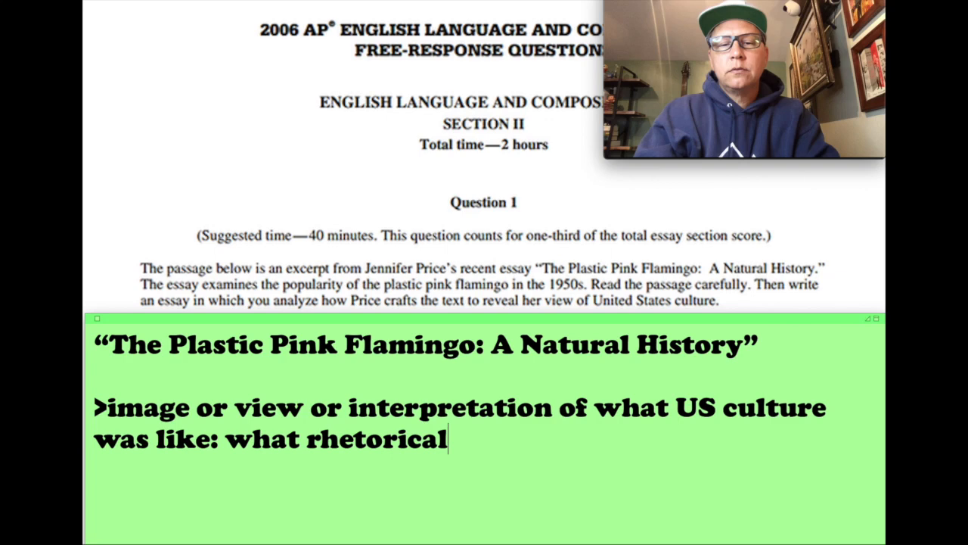
pyautogui.write('choices doe')
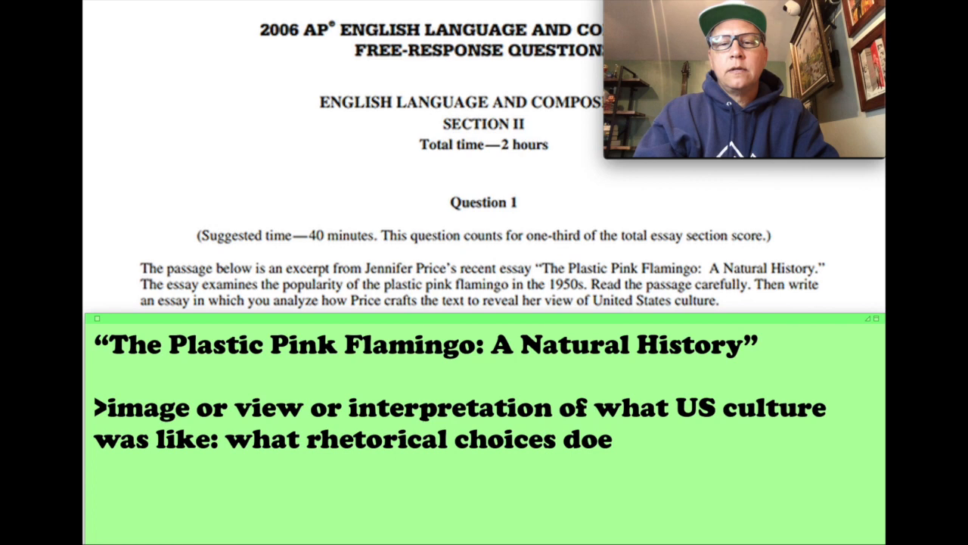
pyautogui.write('s Price make to paint a picture of the culture?')
pyautogui.write('column 2')
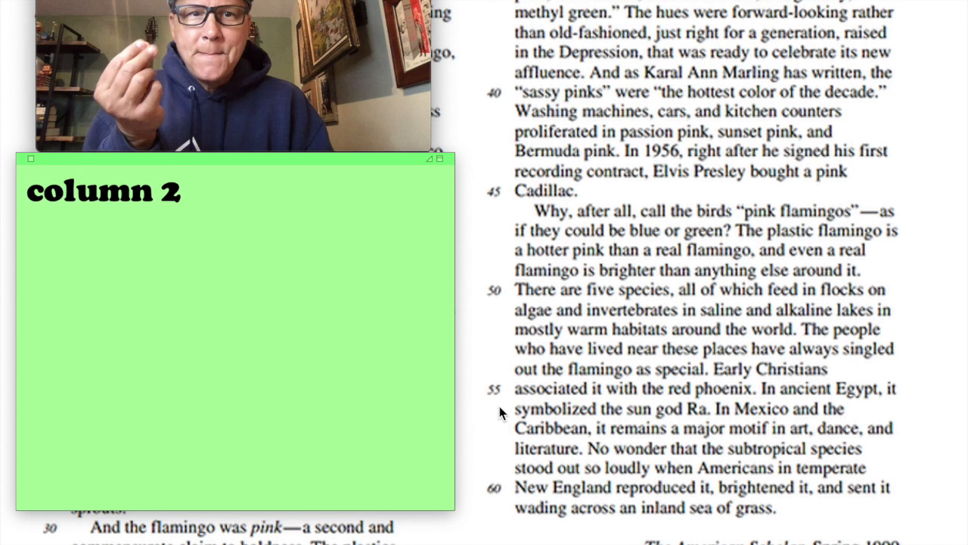
pyautogui.click(179, 191)
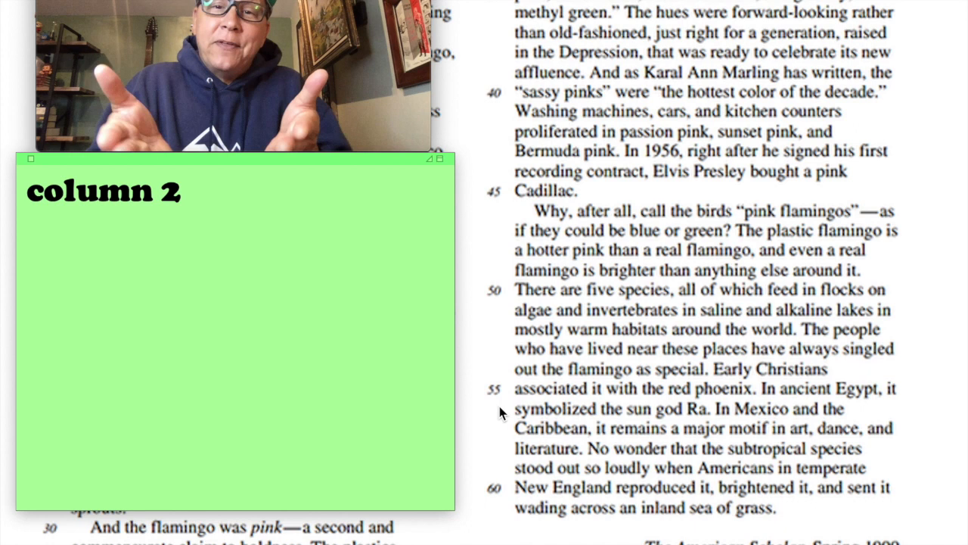
pyautogui.click(181, 191)
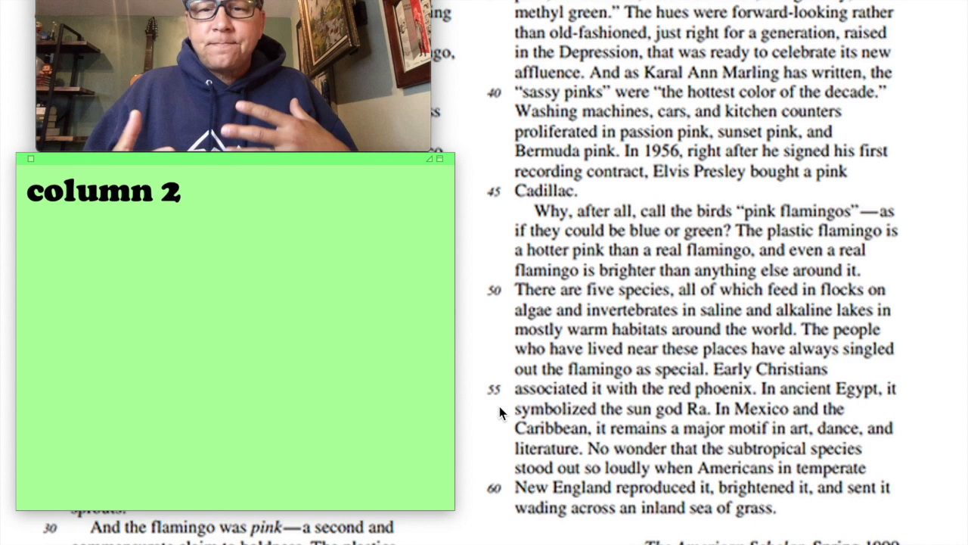
pyautogui.click(182, 191)
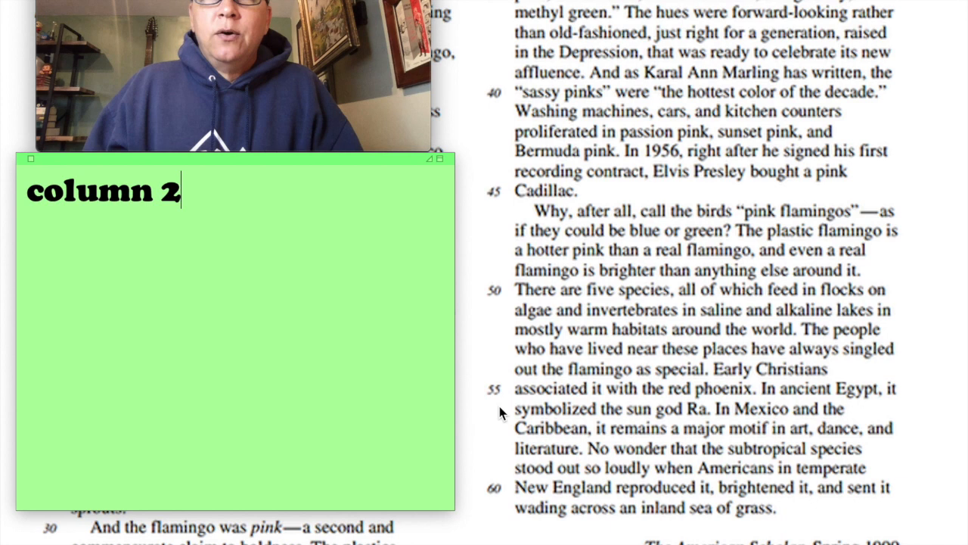